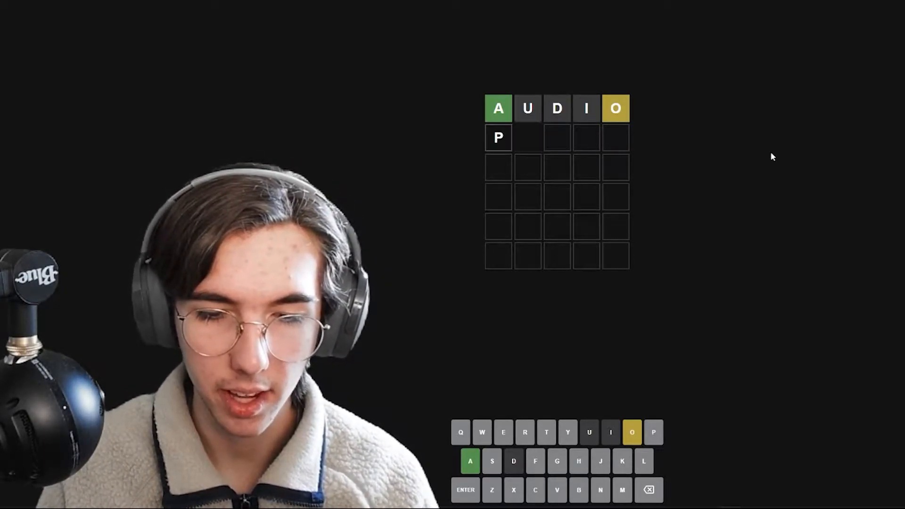
# Guess PERKY then ALOHA after AUDIO, and begin a fourth word ending in S.
pyautogui.press('e')
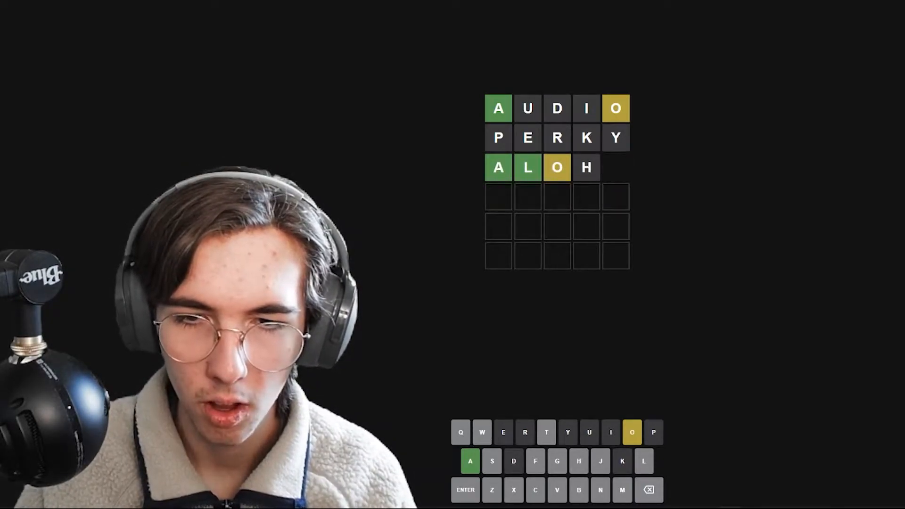
pyautogui.press('a')
pyautogui.write('ALMQ')
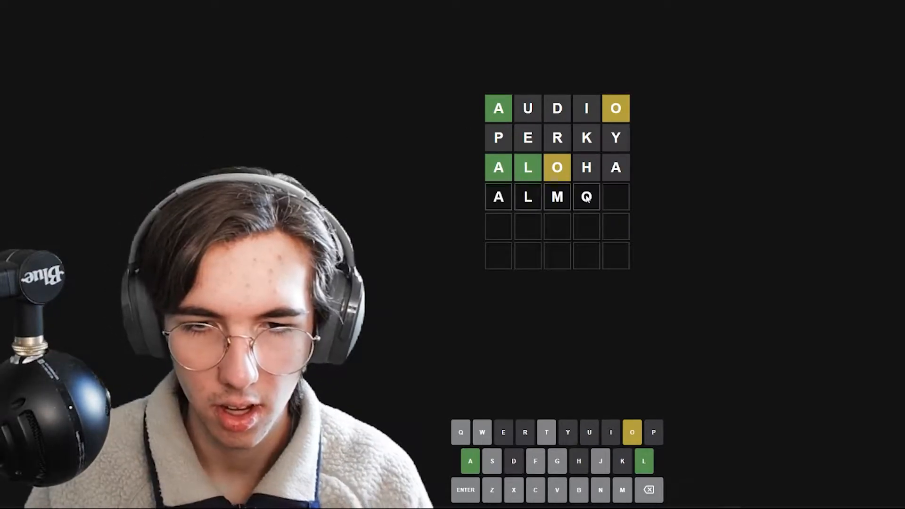
pyautogui.write('S')
pyautogui.click(557, 226)
pyautogui.write('ALGON')
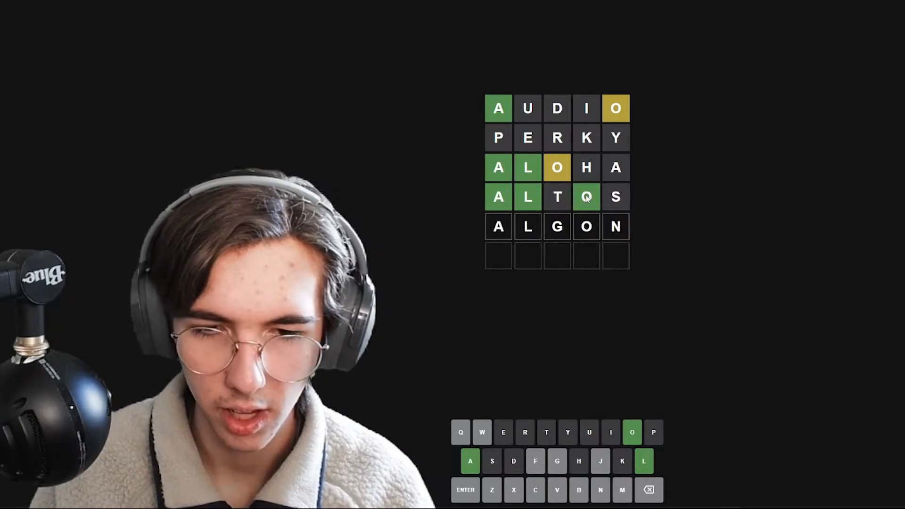
# Submit ALTOS as the fourth guess and fill row five with ALGON.
pyautogui.press('Backspace')
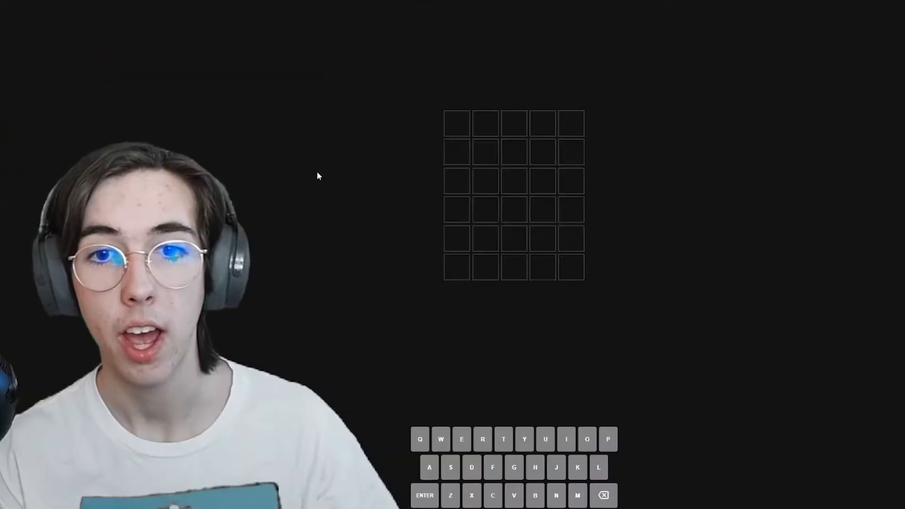
# Open the next puzzle with POISE and BEACH, then begin TRUNK on row three.
pyautogui.write('POISE')
pyautogui.write('TRU')
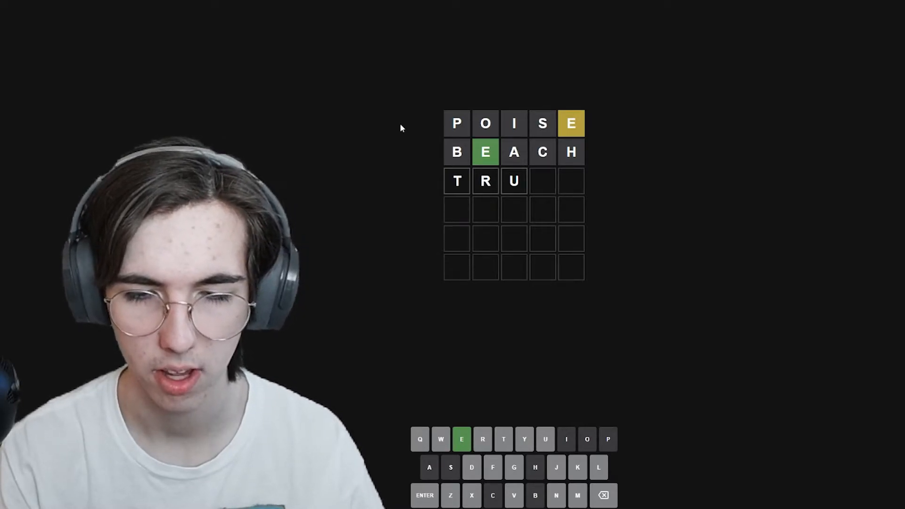
pyautogui.press('n')
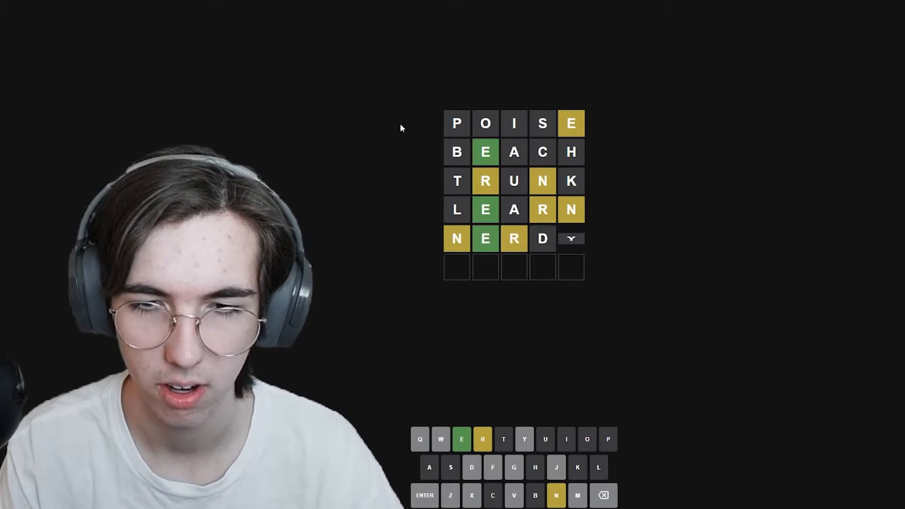
# Guess TRUNK and LEARN, then put NERDY on the fifth row.
pyautogui.write('Y')
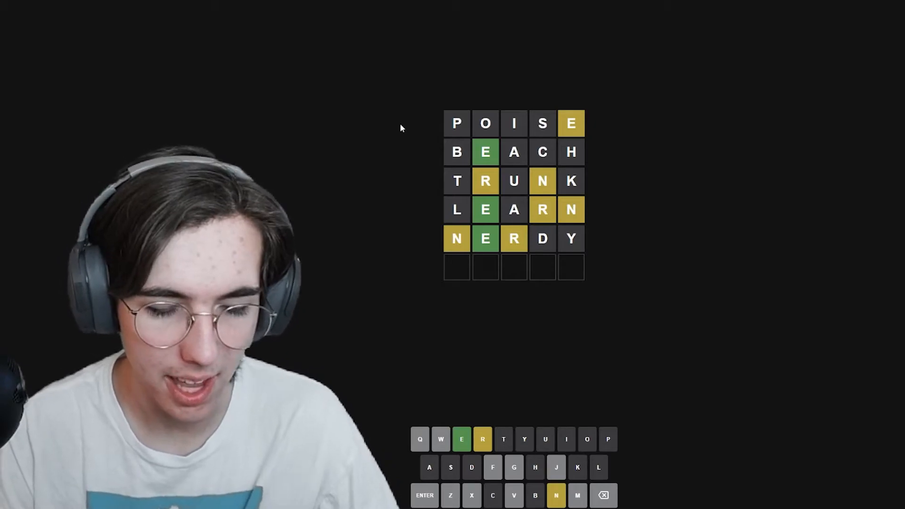
pyautogui.write('RENEG')
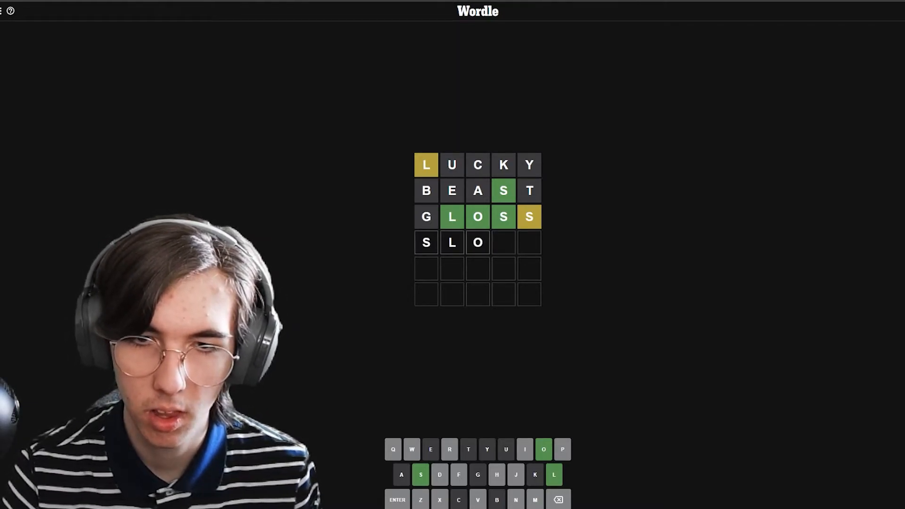
# Play LUCKY, BEAST and GLOSS on the new board and start SLO on row four.
pyautogui.press('s')
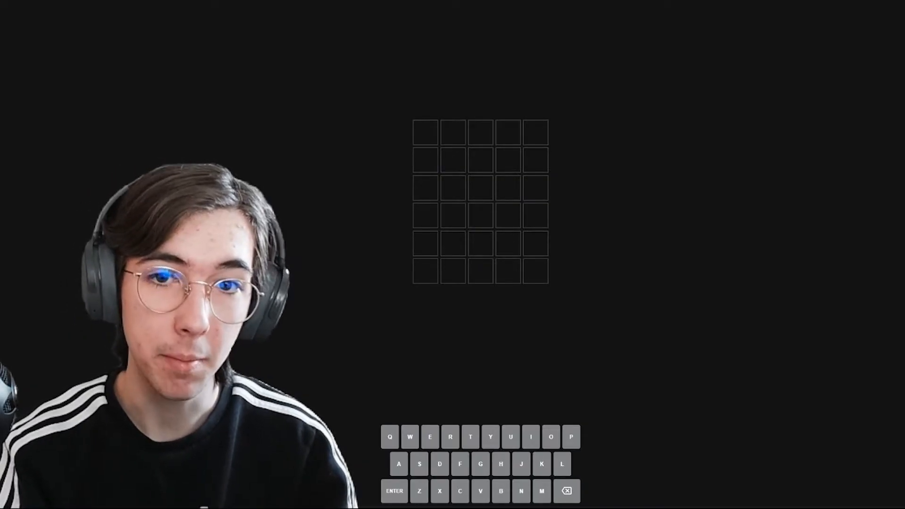
# After TIRED, enter PERKY as the second guess.
pyautogui.write('TIRED')
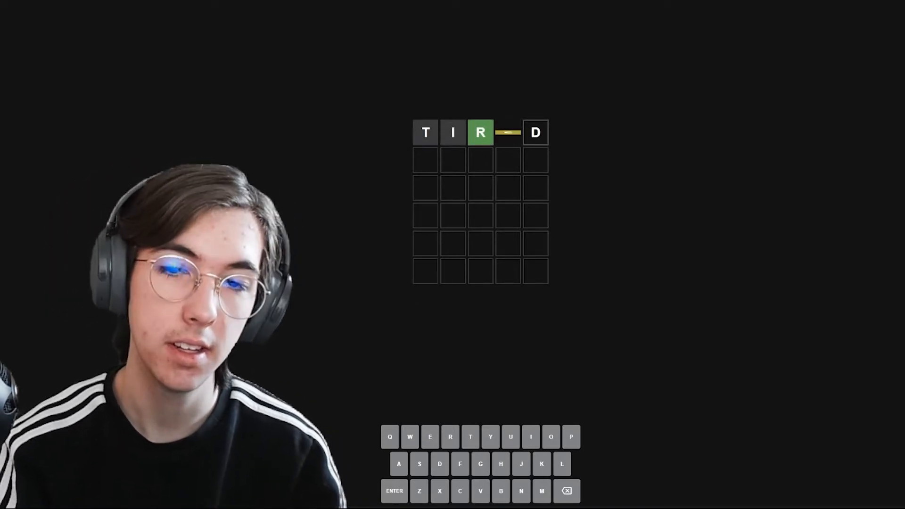
pyautogui.write('ERKY')
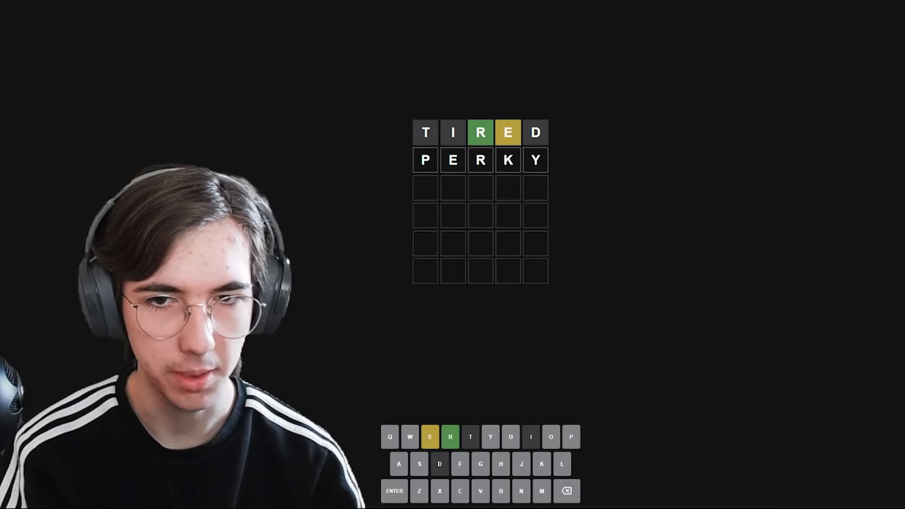
pyautogui.press('Backspace')
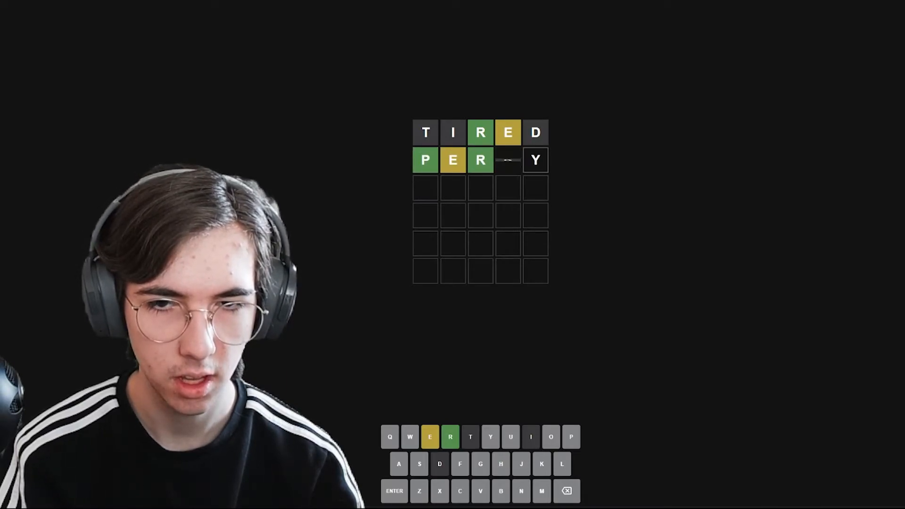
pyautogui.write('K')
pyautogui.click(480, 188)
pyautogui.write('AUDIO')
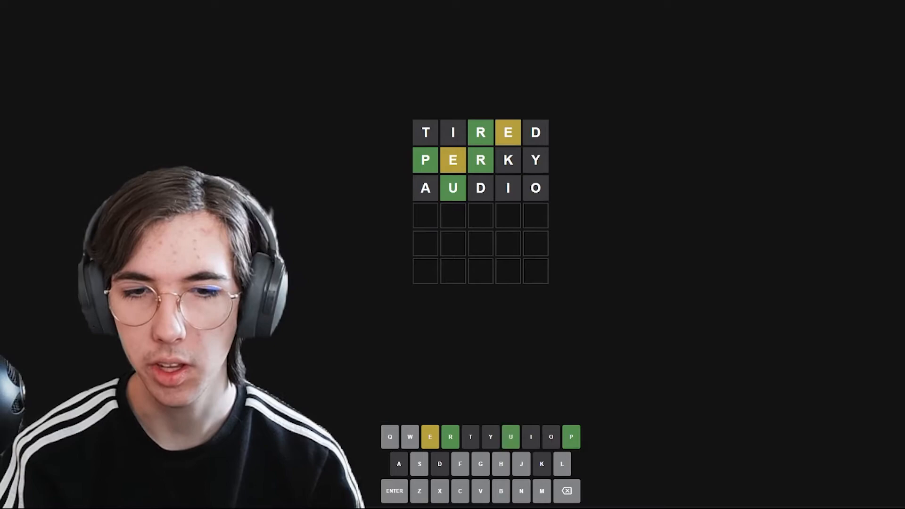
# Guess AUDIO, then submit PURGE as the fourth guess.
pyautogui.write('P')
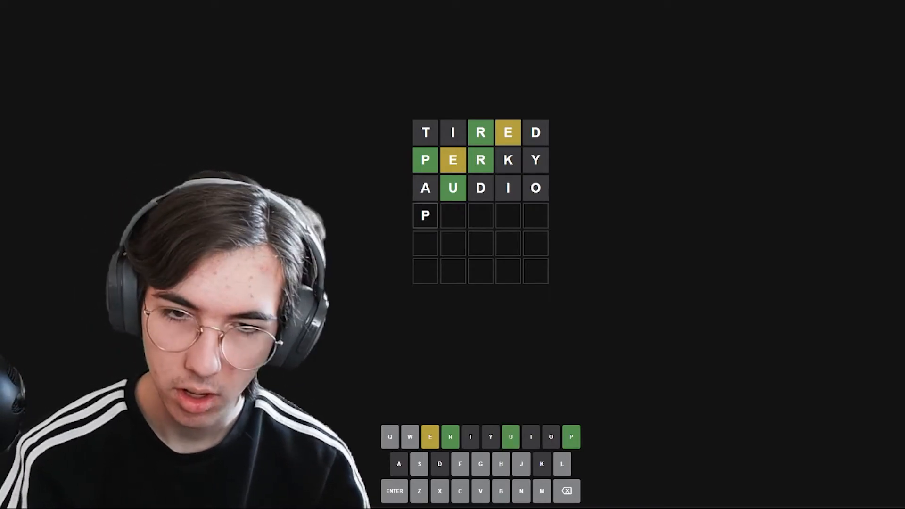
pyautogui.write('URGE')
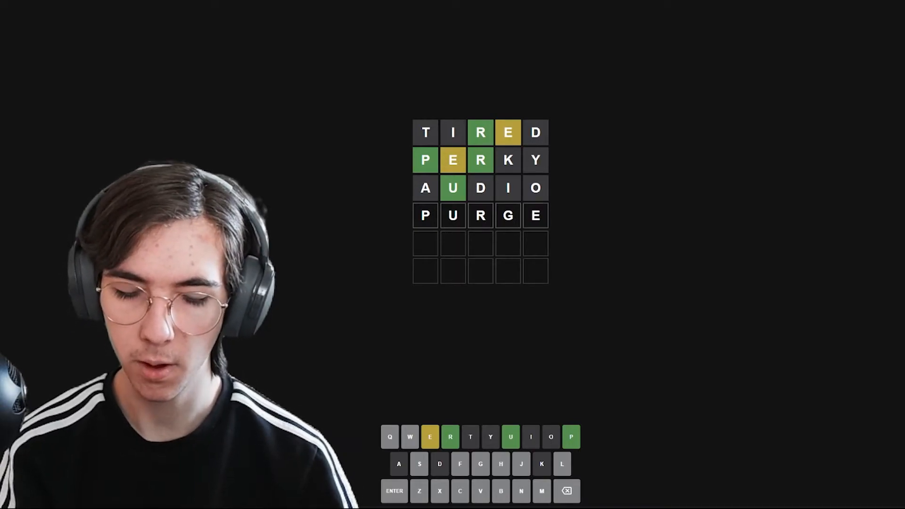
pyautogui.press('Enter')
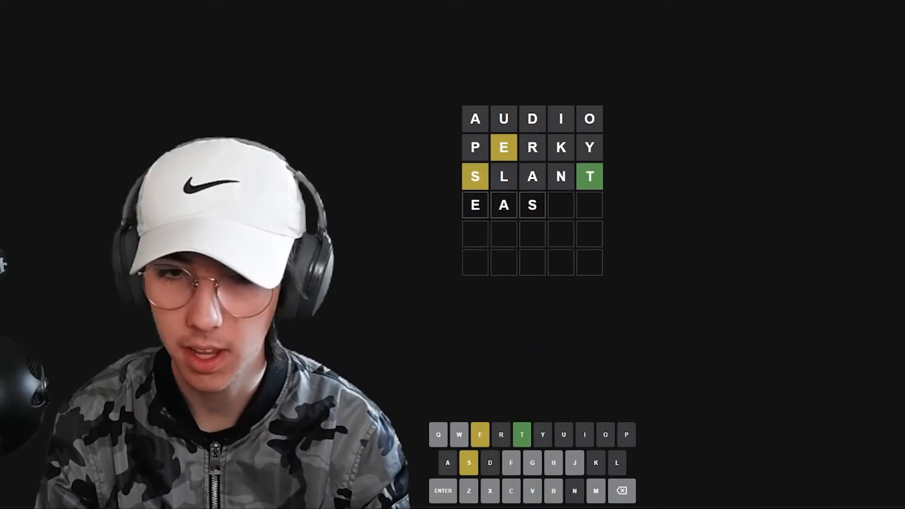
# Erase the partial EAS on row four and start a new guess beginning with G.
pyautogui.press('backspace')
pyautogui.write('H')
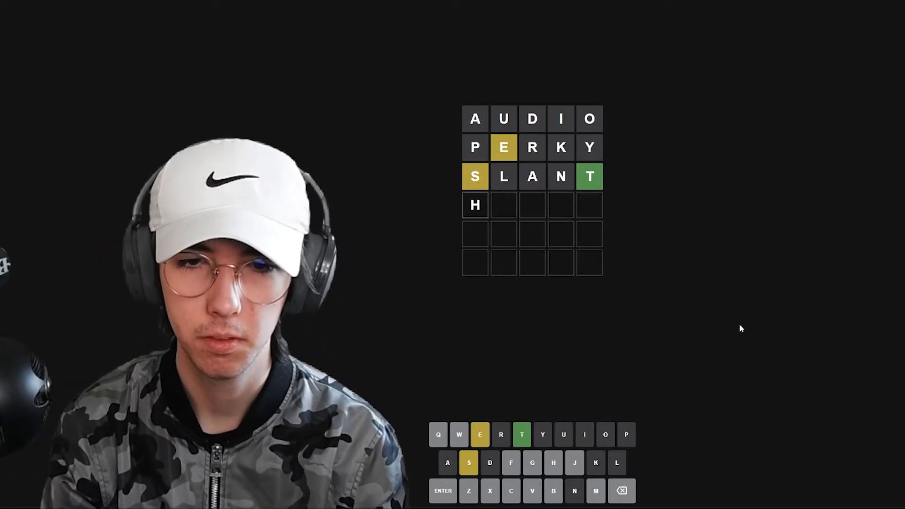
pyautogui.write('G')
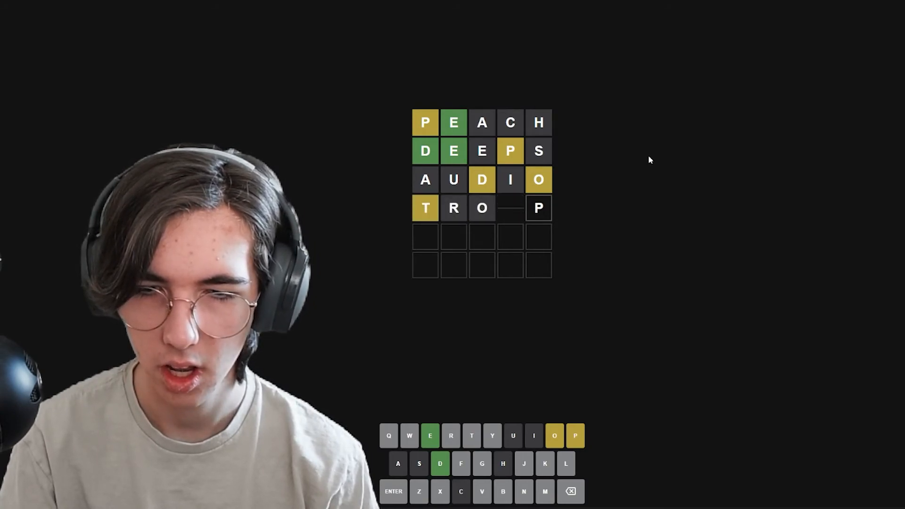
# Finish and submit TROOP, then enter DEPOT on the fifth row.
pyautogui.write('O')
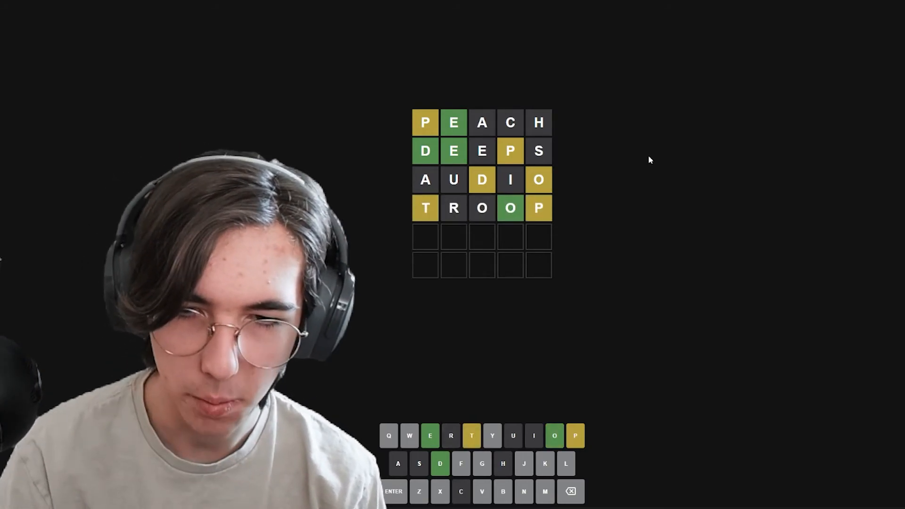
pyautogui.moveTo(577, 227)
pyautogui.write('DEPO')
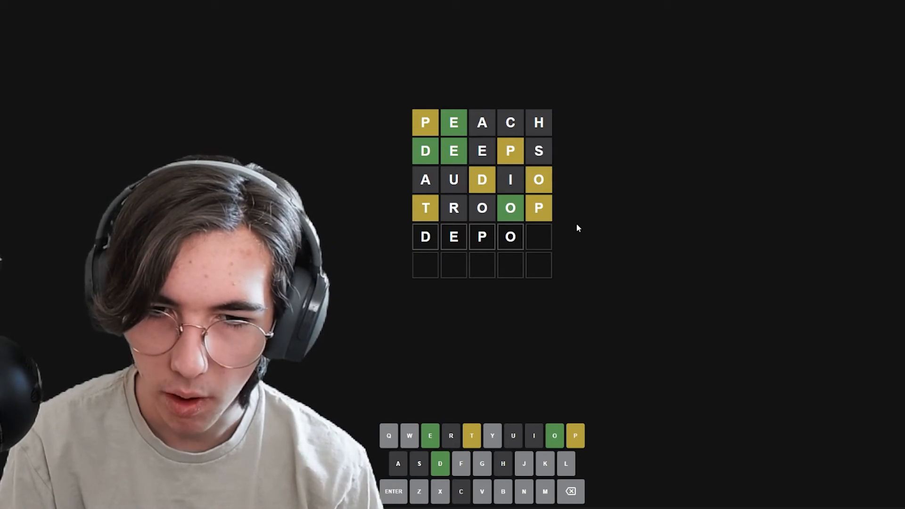
pyautogui.write('T')
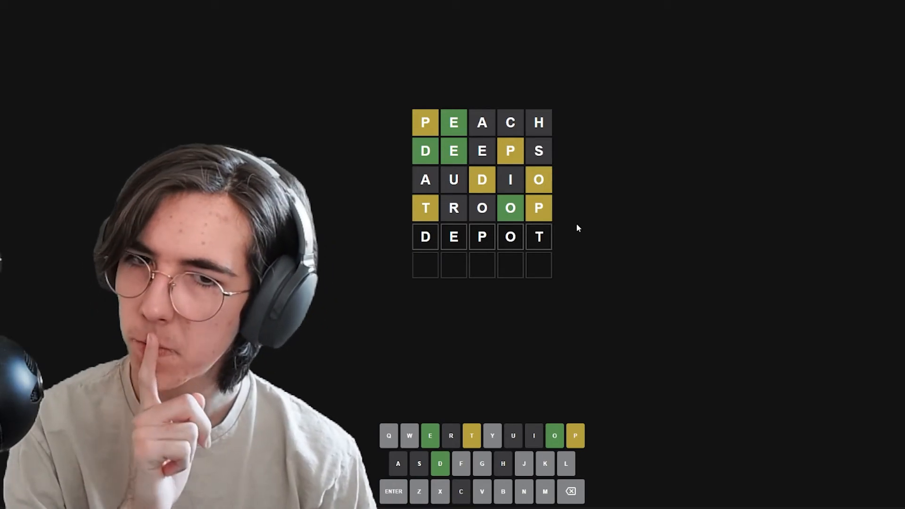